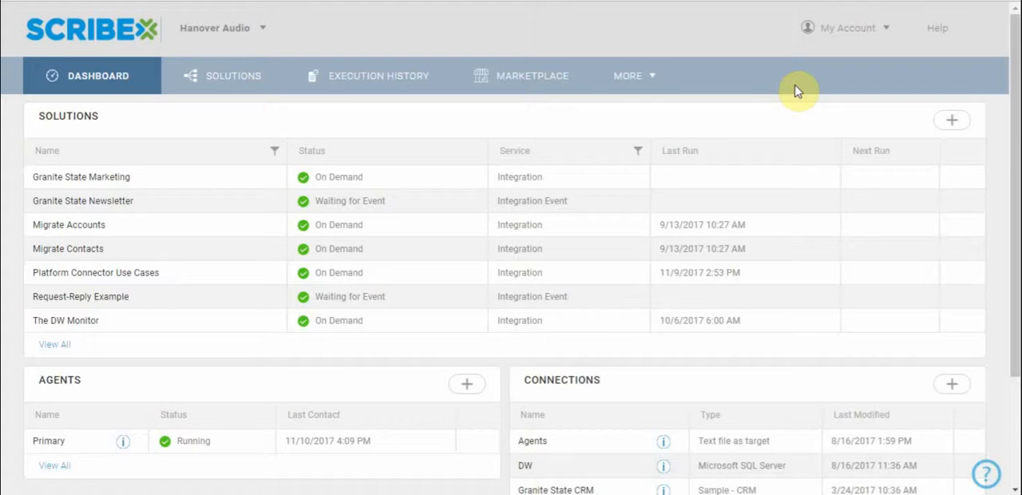
mouse_move(795, 88)
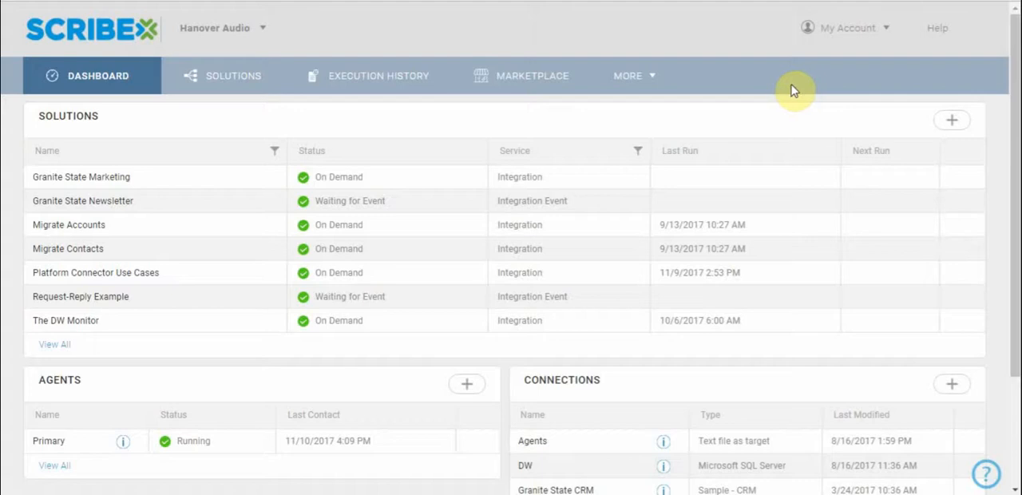
mouse_move(371, 128)
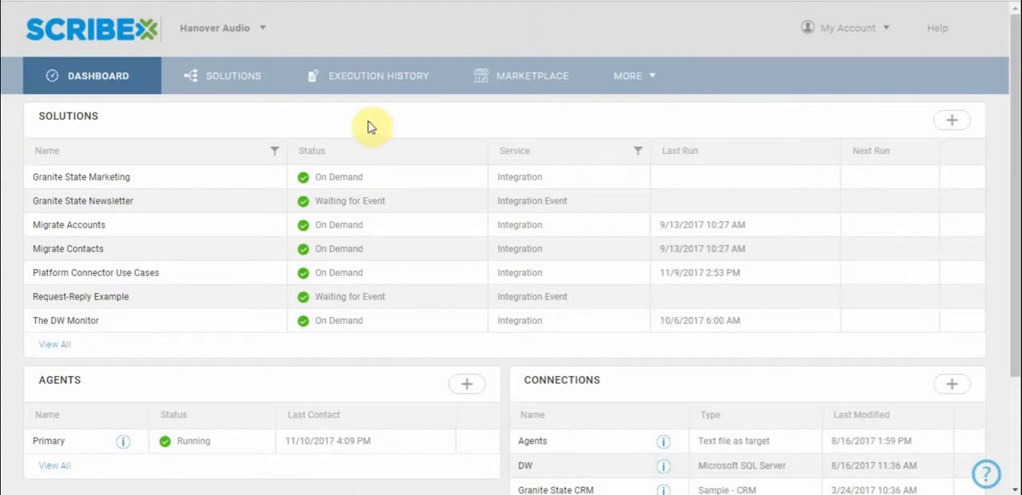
mouse_move(153, 281)
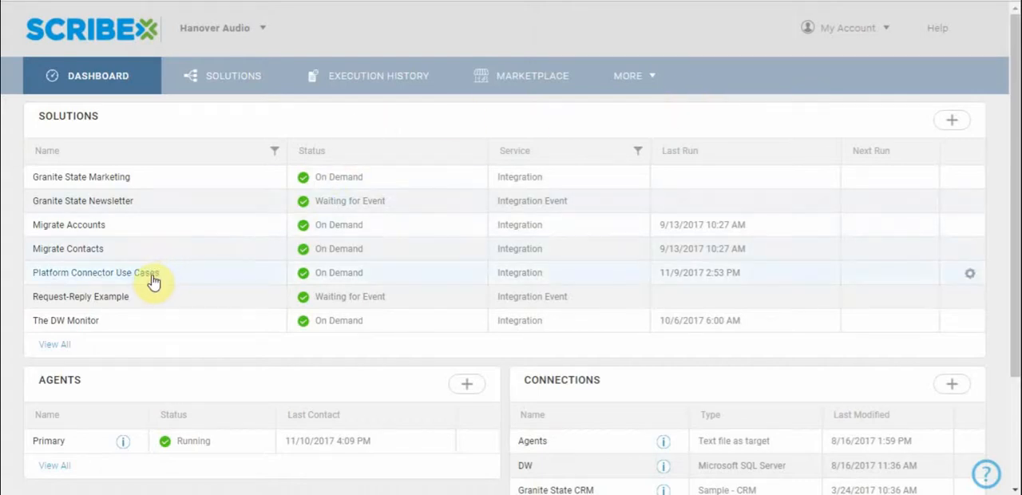
Enter the Platform Connector Use Cases solution and locate the Keep Map Versions map
click(96, 271)
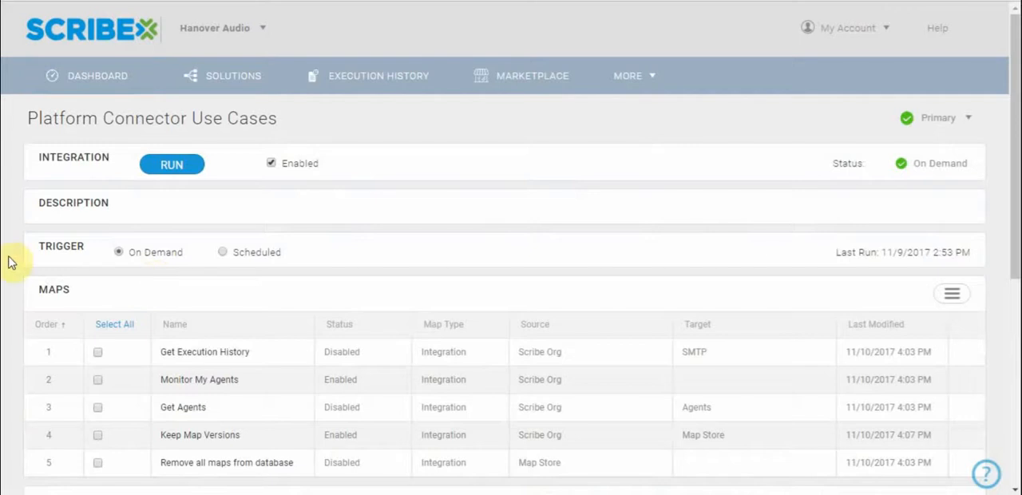
scroll(down, 3)
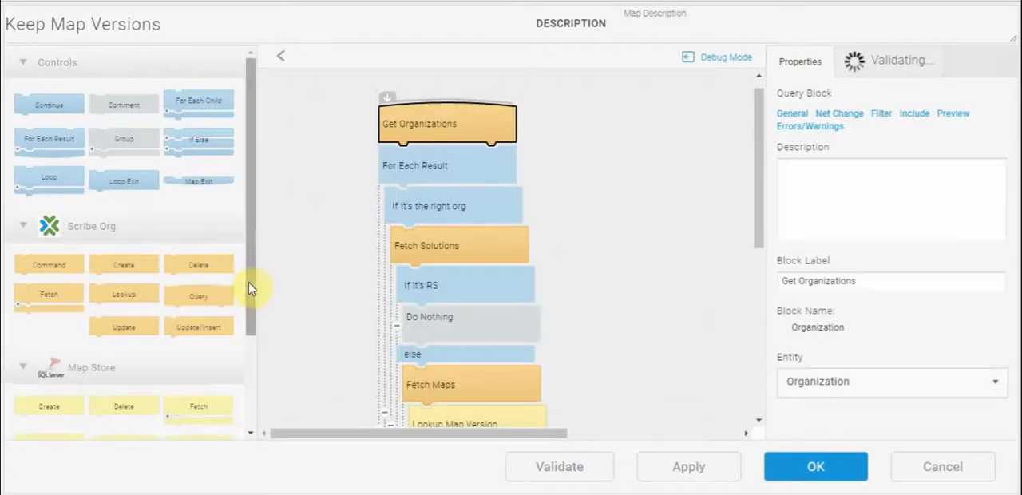
scroll(down, 3)
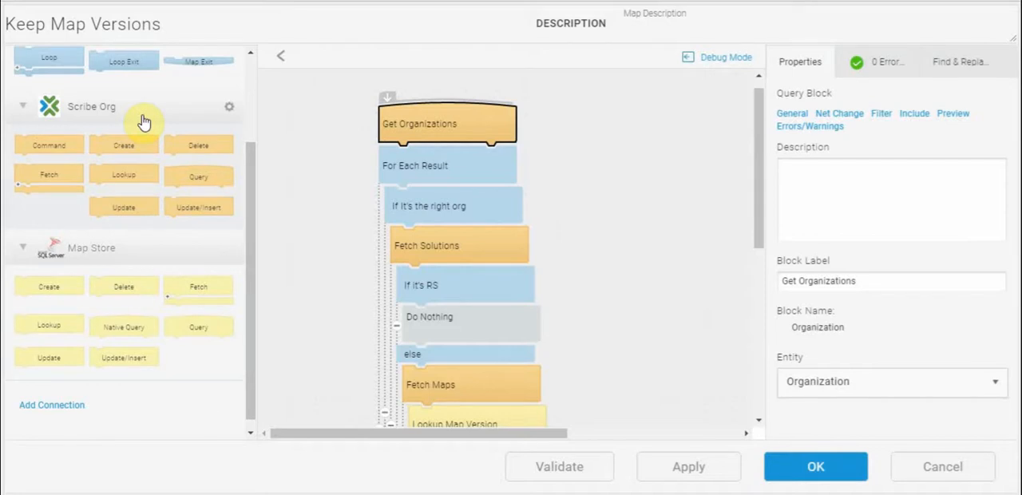
mouse_move(161, 254)
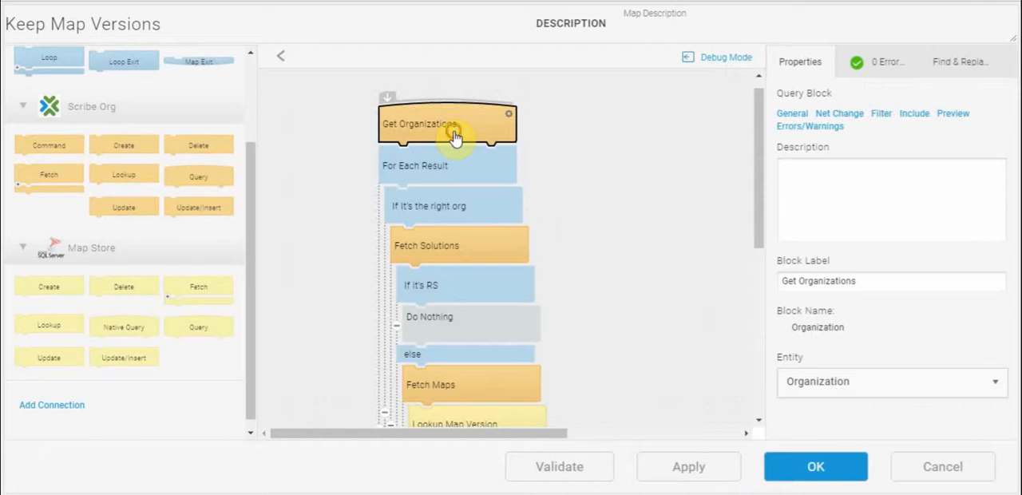
mouse_move(476, 146)
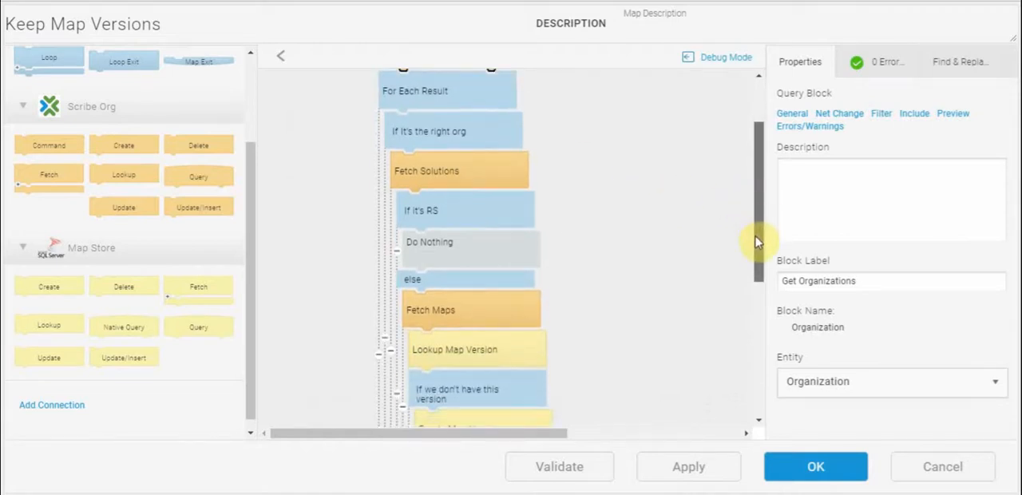
click(458, 142)
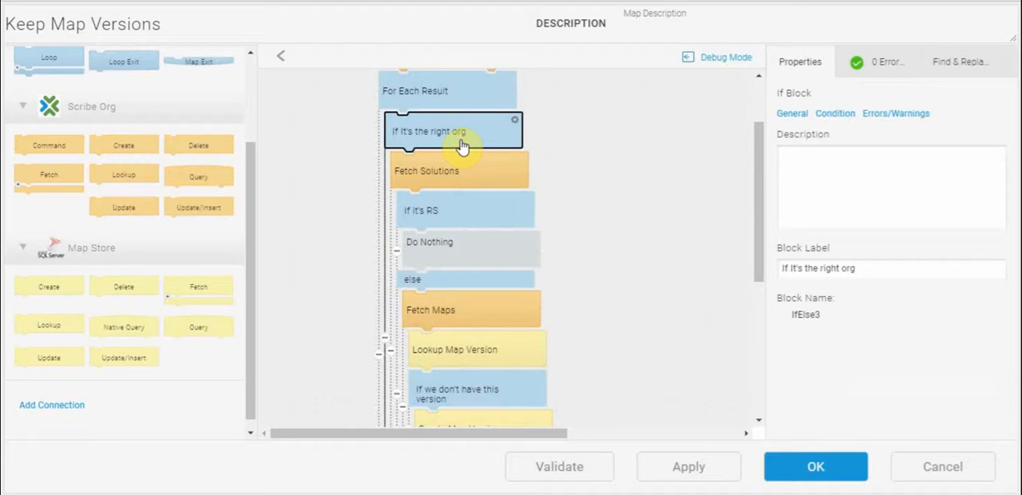
double_click(453, 131)
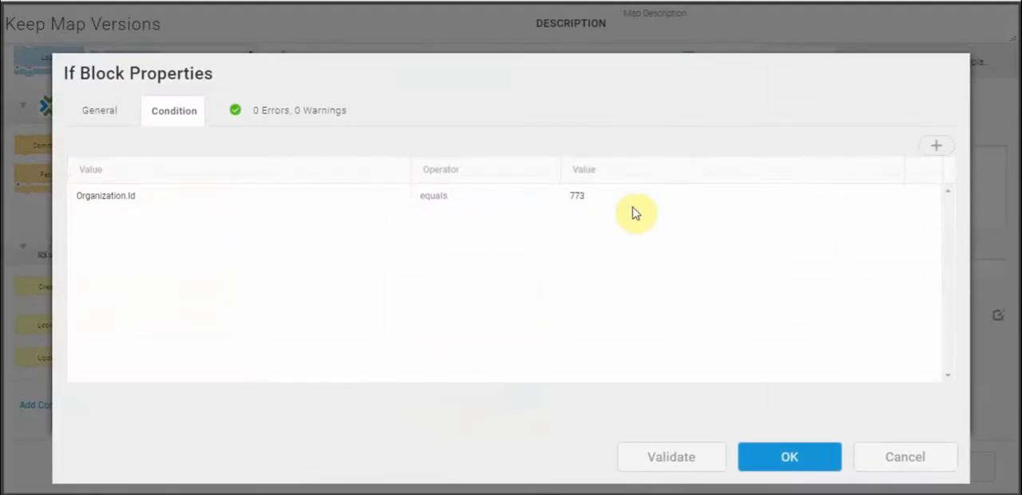
mouse_move(689, 265)
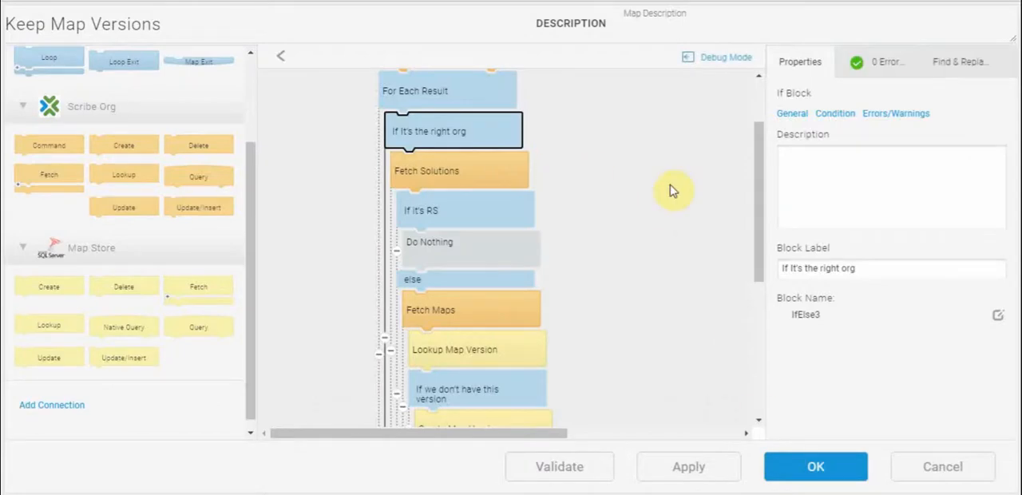
mouse_move(598, 220)
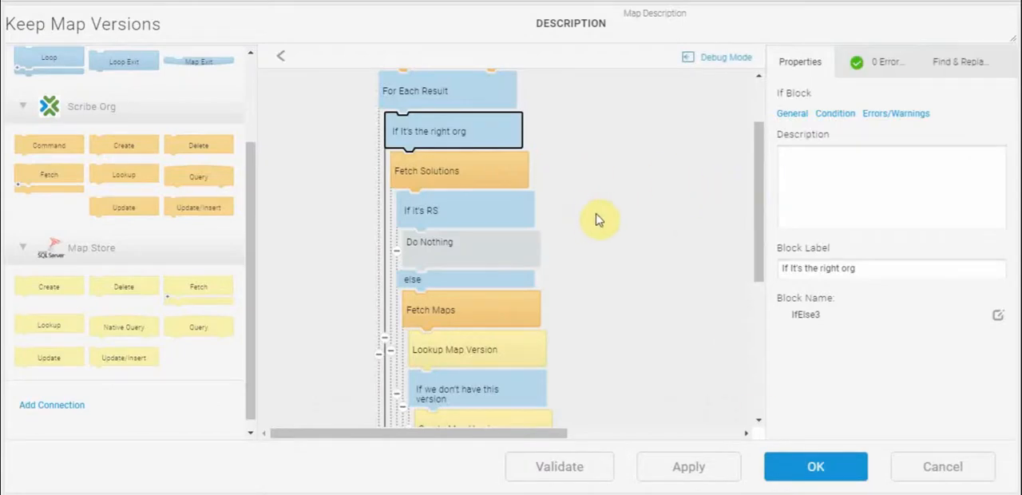
mouse_move(514, 153)
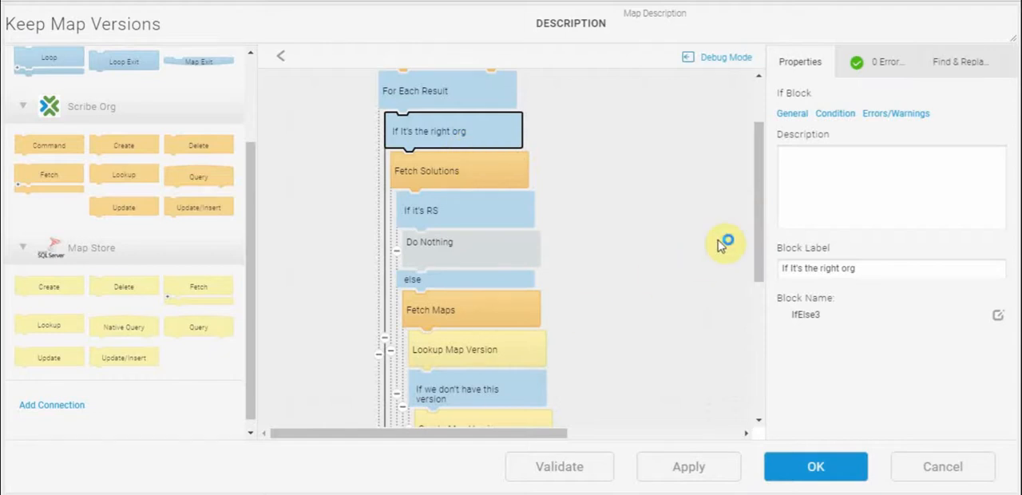
scroll(down, 3)
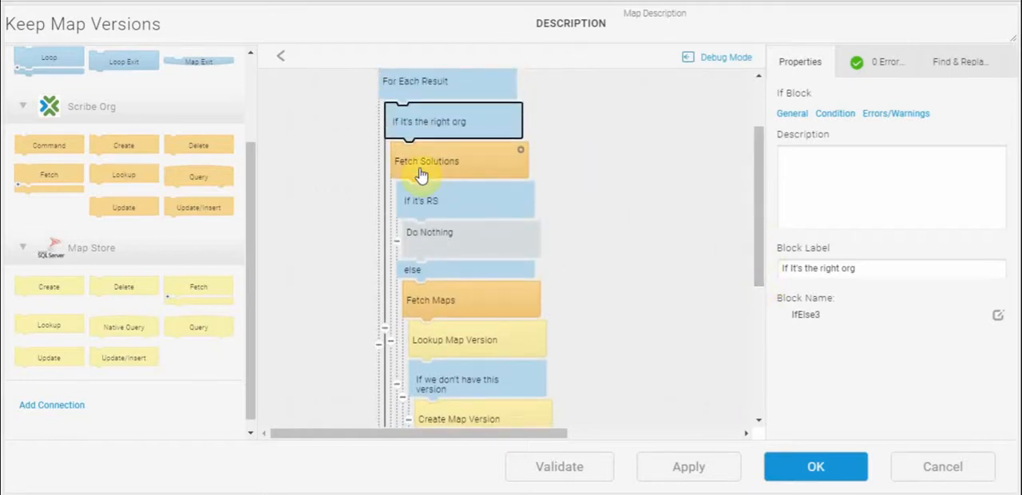
mouse_move(463, 174)
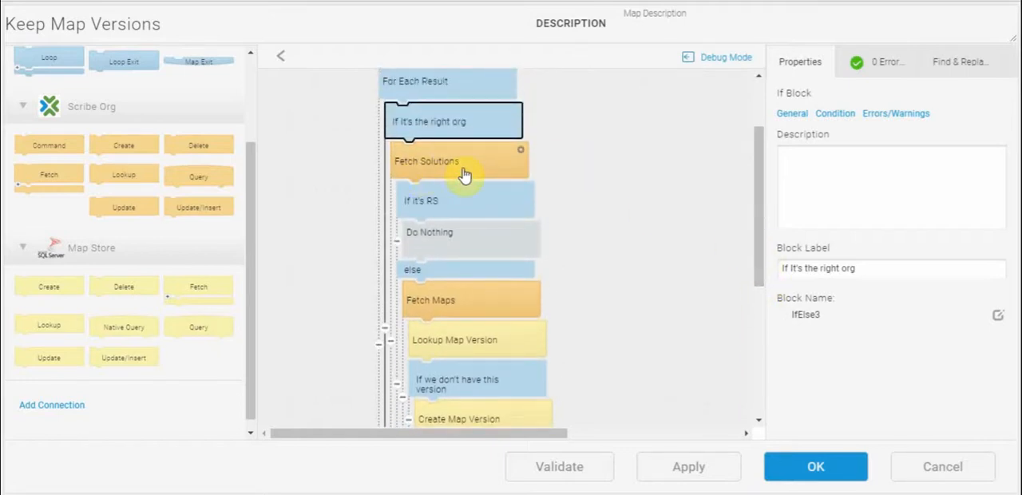
click(460, 160)
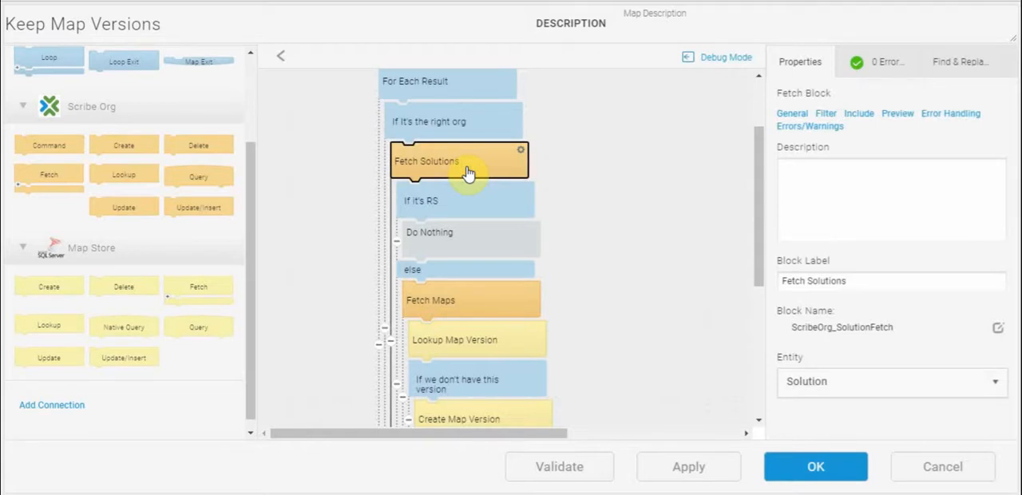
mouse_move(683, 215)
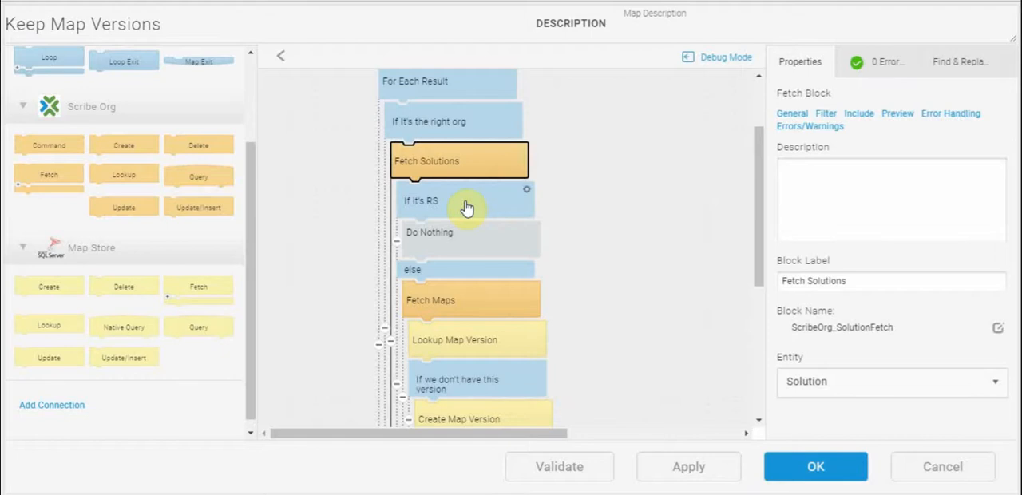
click(456, 201)
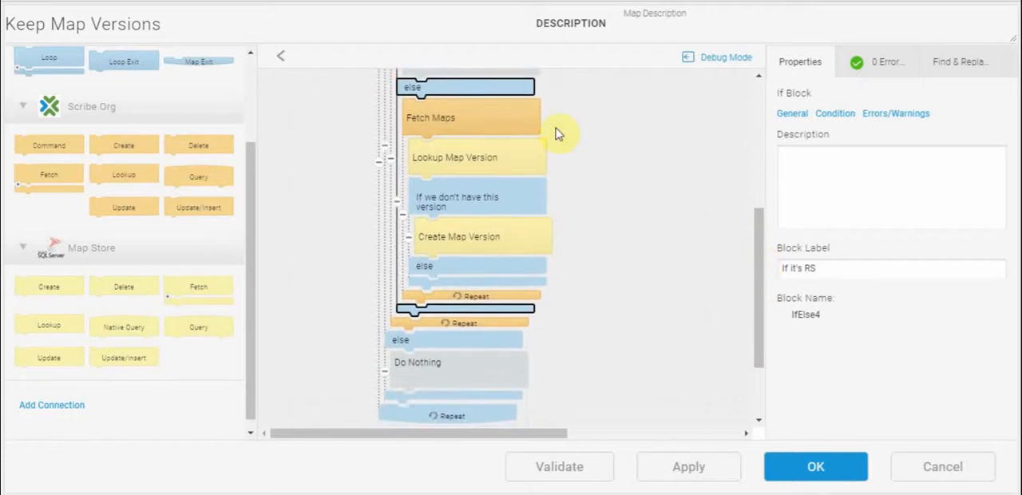
click(469, 118)
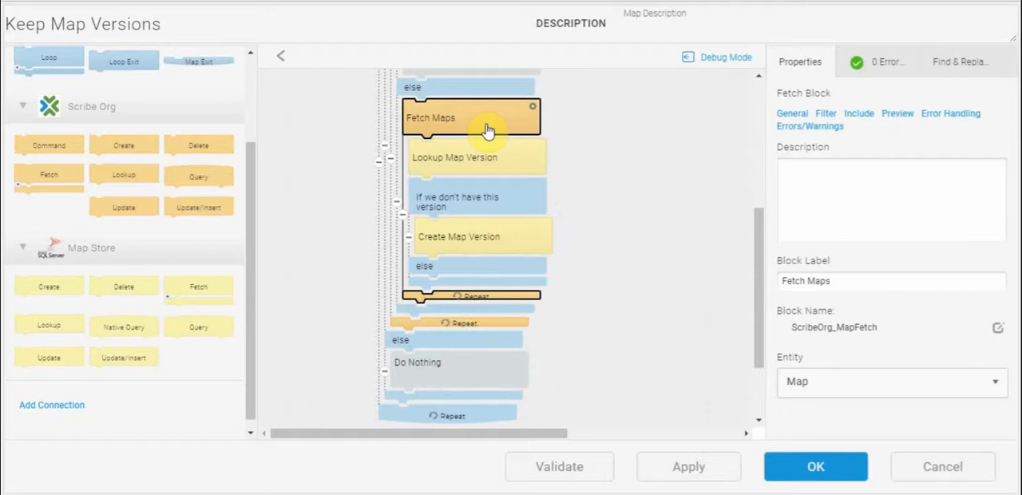
click(482, 156)
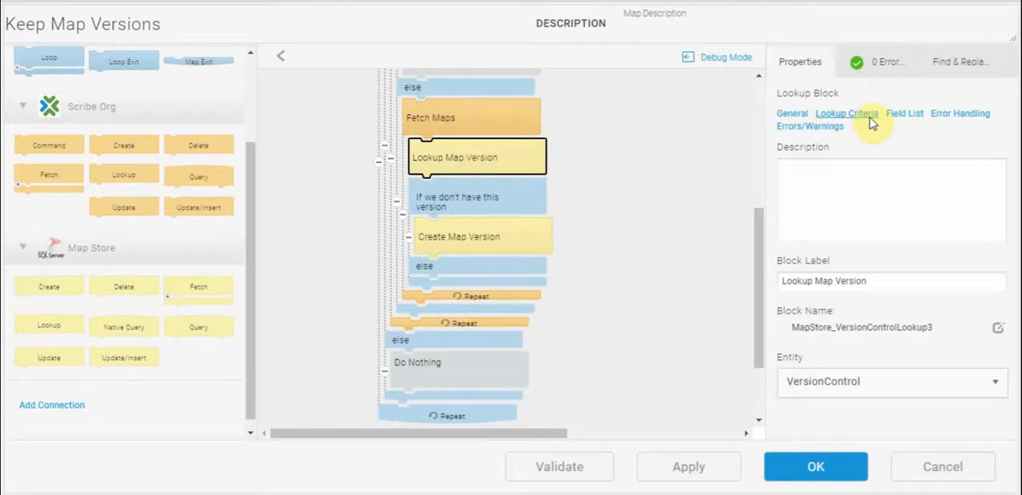
click(836, 112)
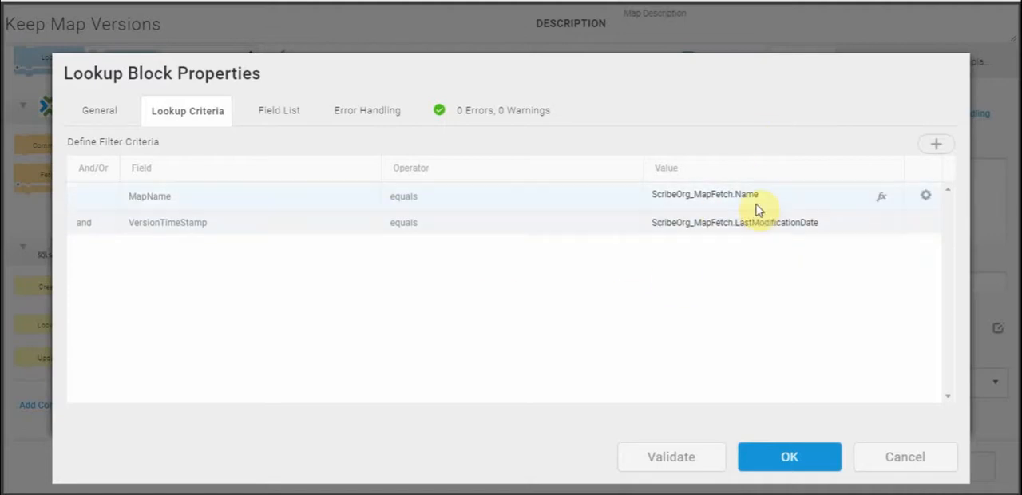
mouse_move(780, 208)
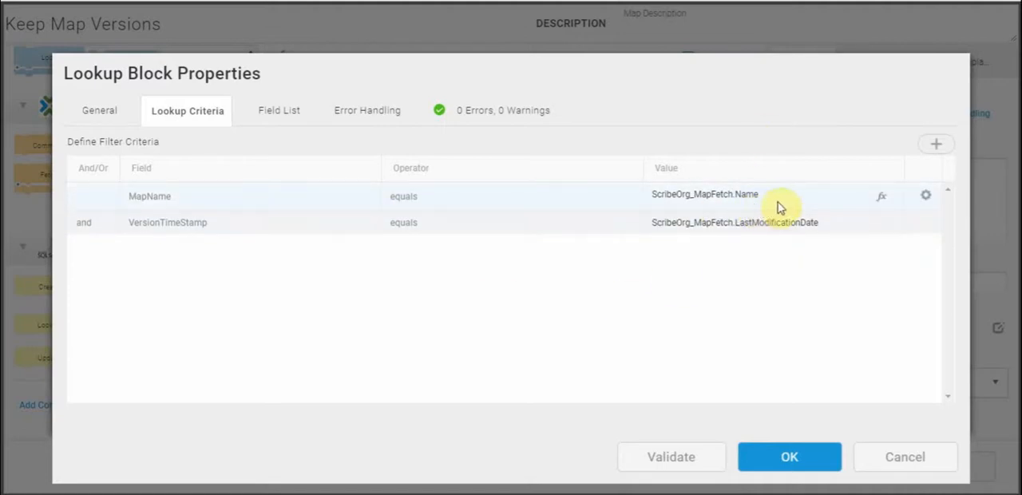
mouse_move(782, 203)
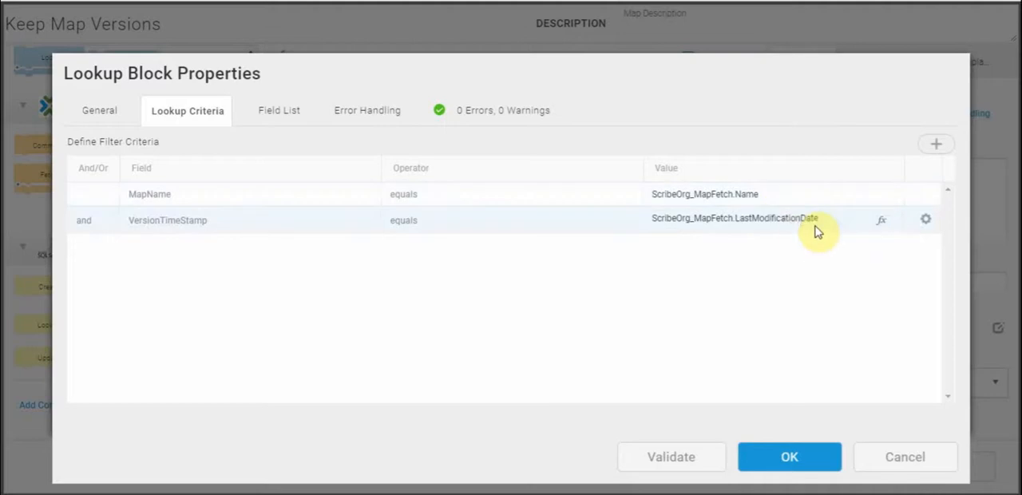
mouse_move(827, 227)
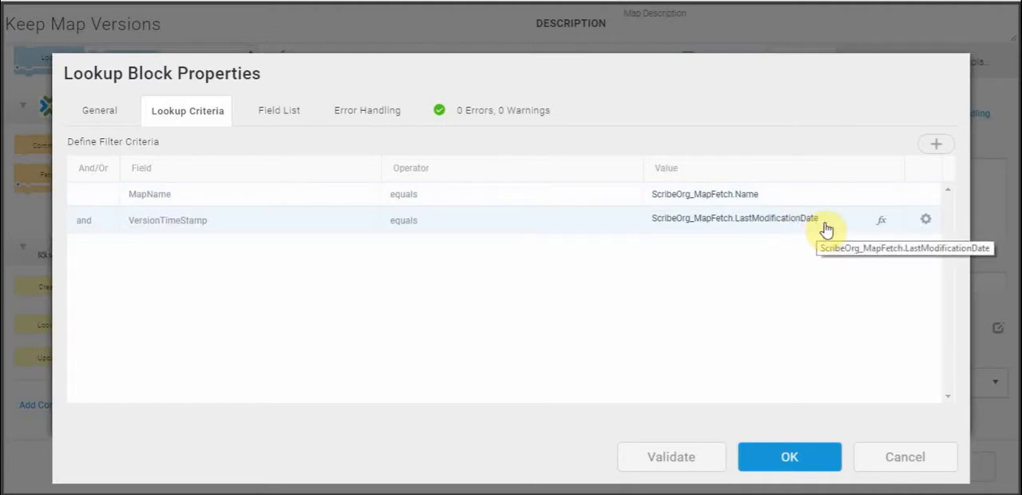
click(789, 456)
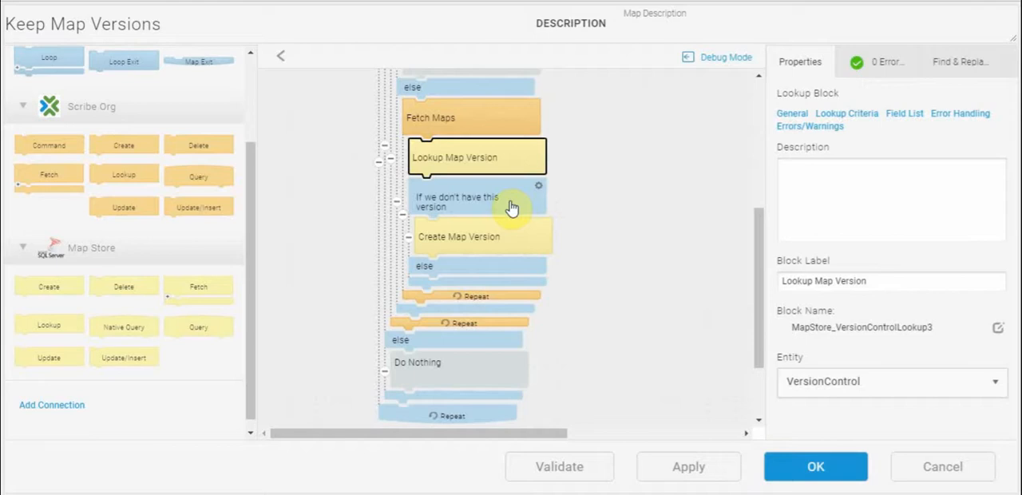
click(473, 201)
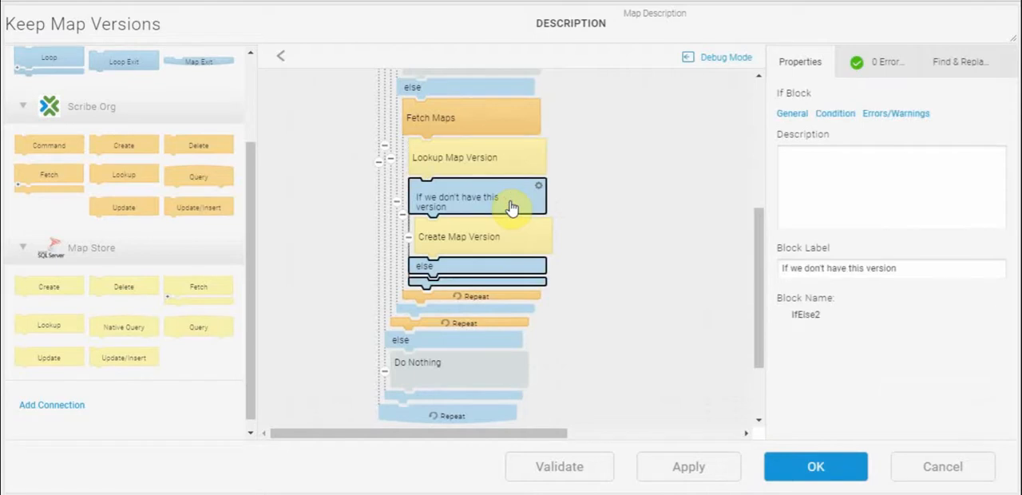
mouse_move(488, 246)
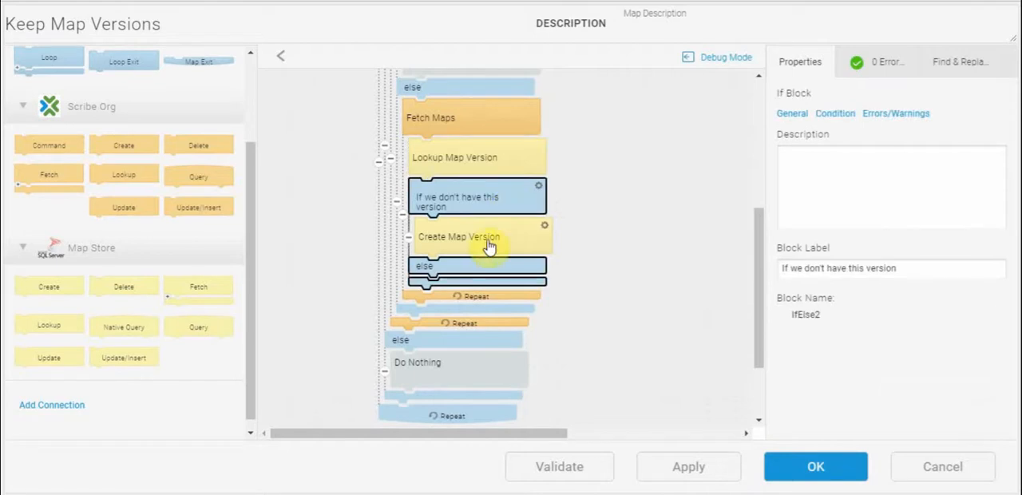
mouse_move(501, 210)
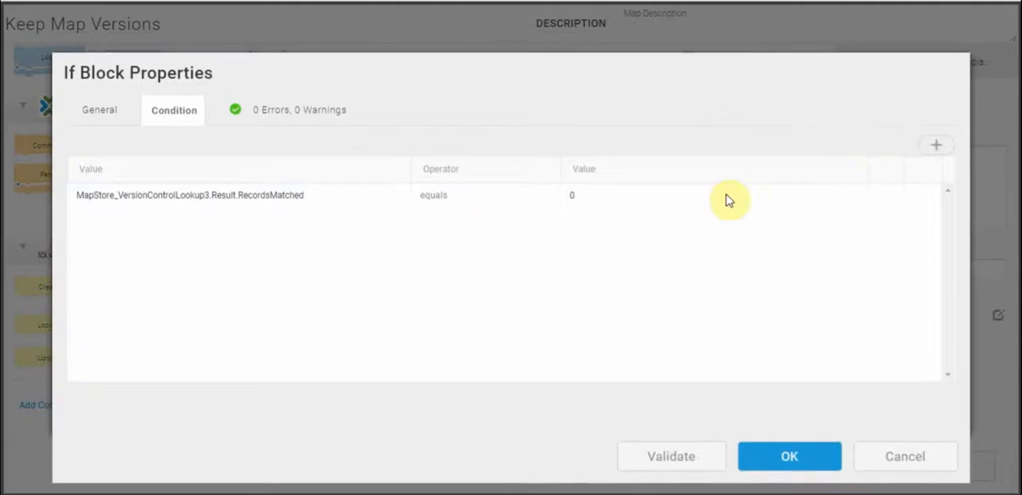
mouse_move(338, 225)
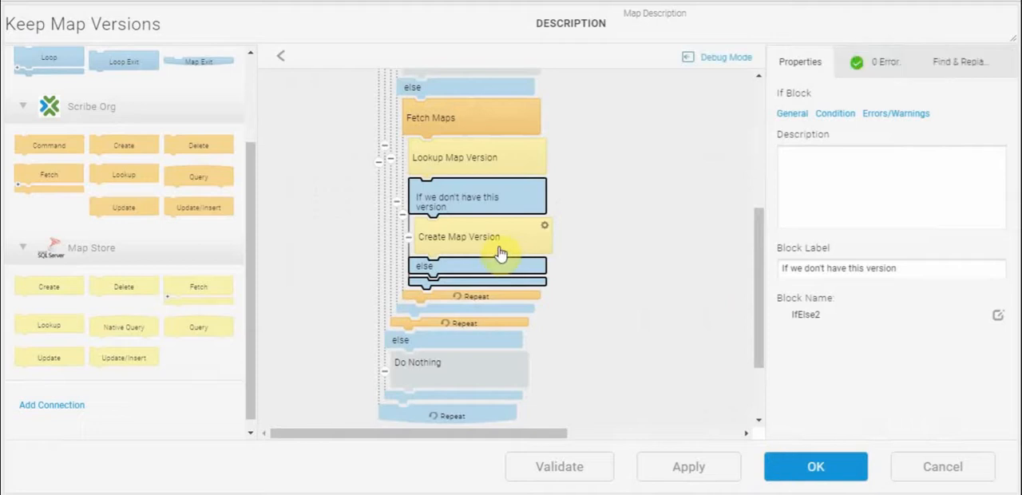
click(471, 236)
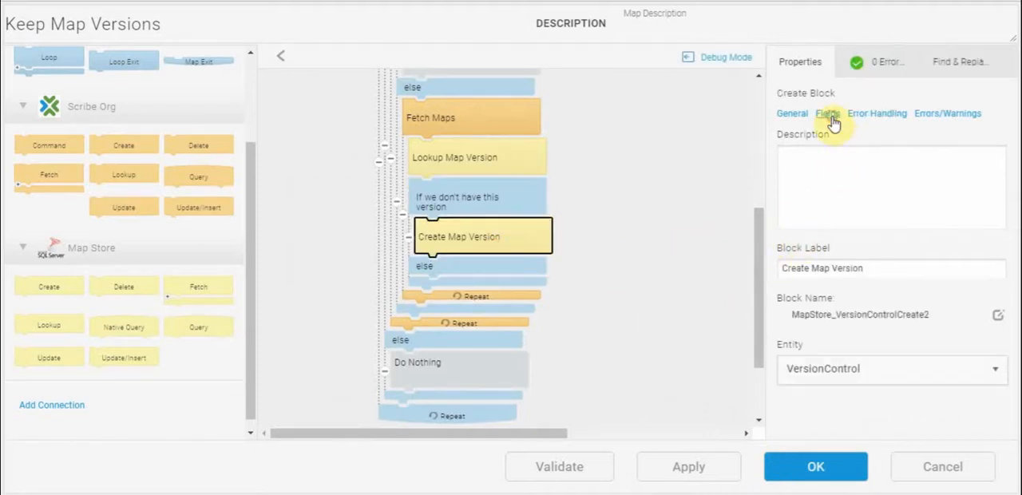
click(821, 111)
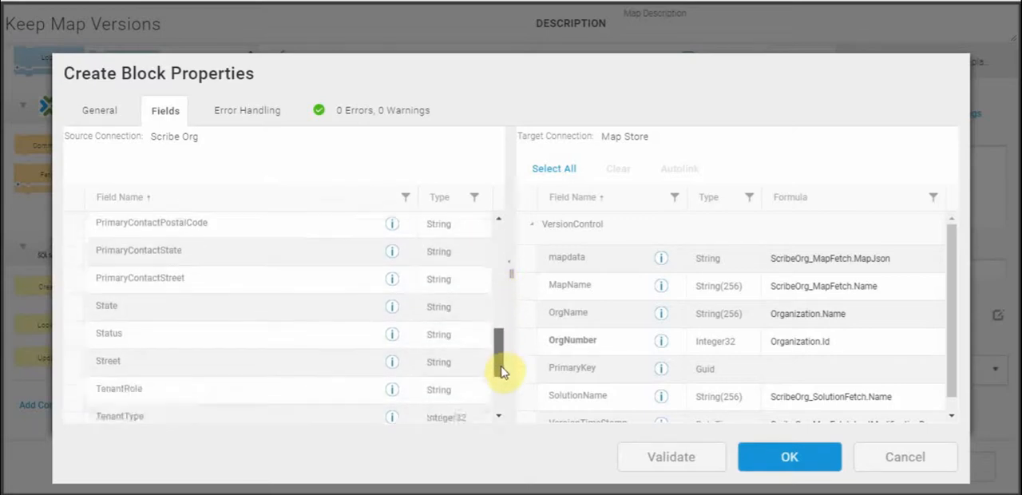
scroll(down, 3)
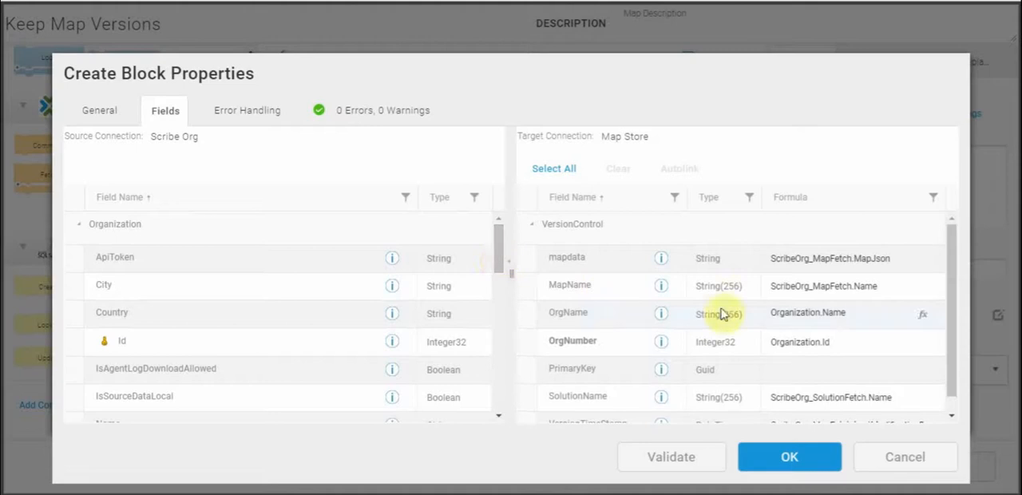
mouse_move(859, 348)
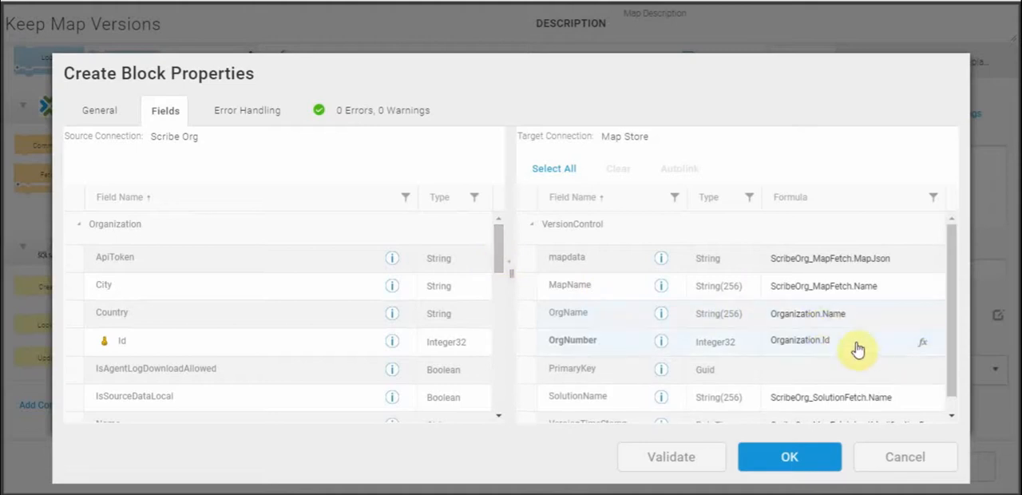
mouse_move(955, 369)
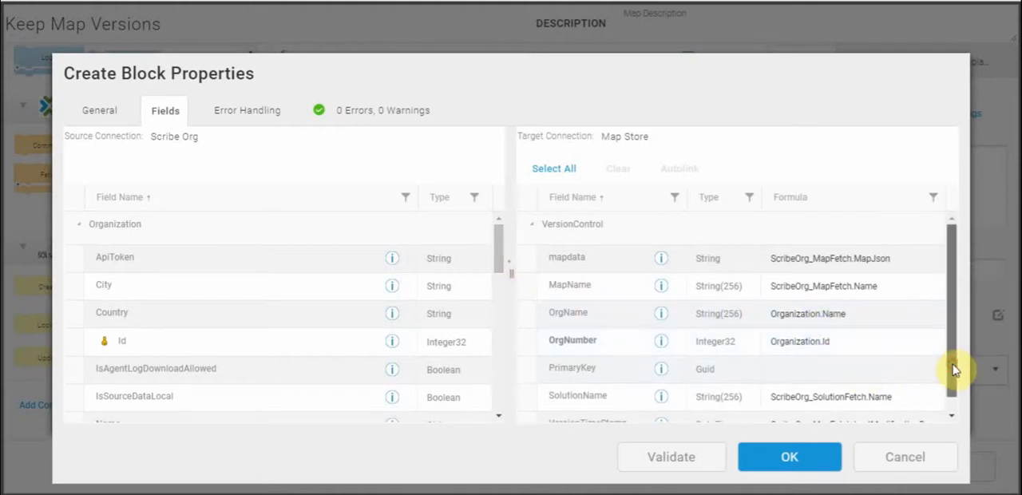
scroll(down, 3)
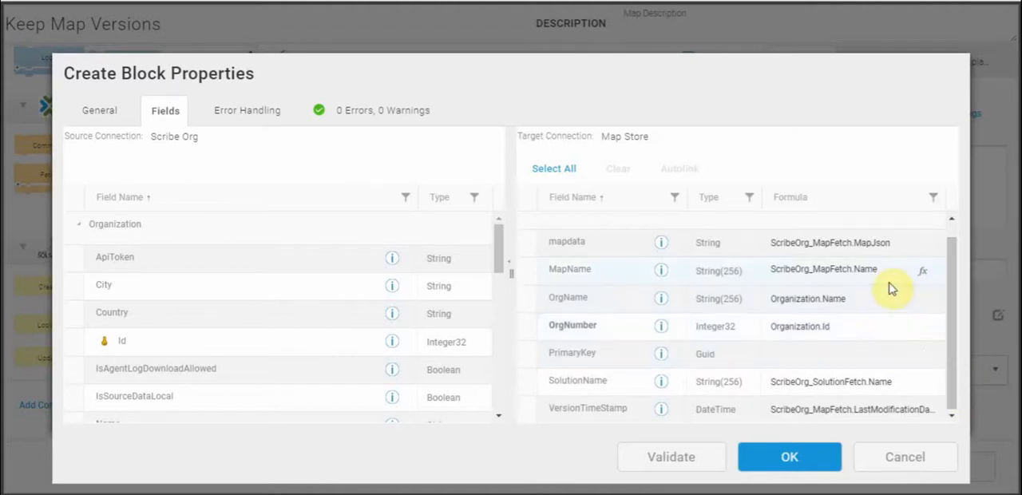
mouse_move(893, 418)
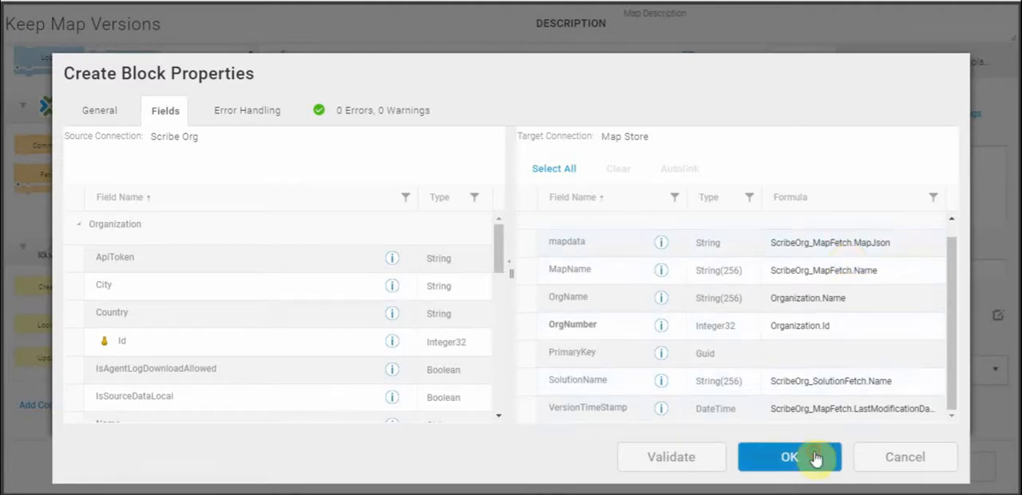
click(790, 456)
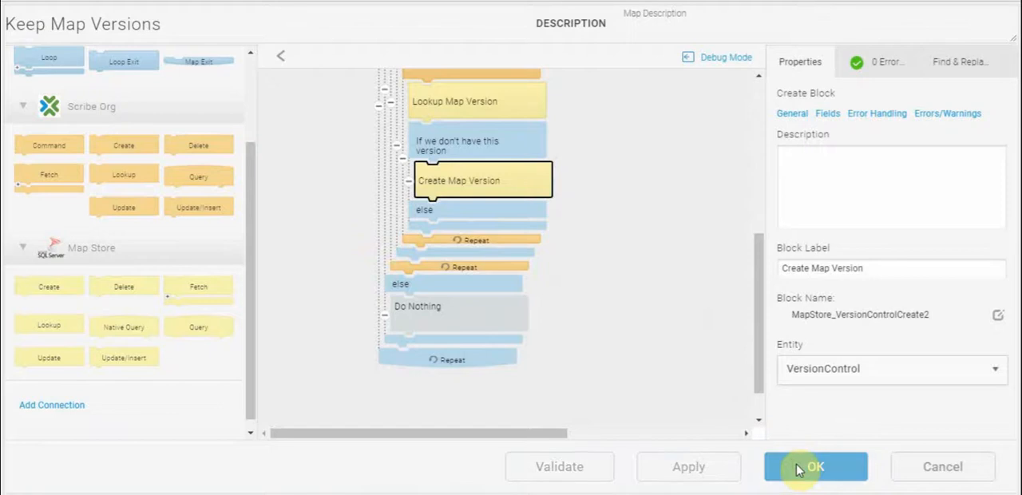
Confirm OK to save Keep Map Versions and review the solution's map list
click(814, 466)
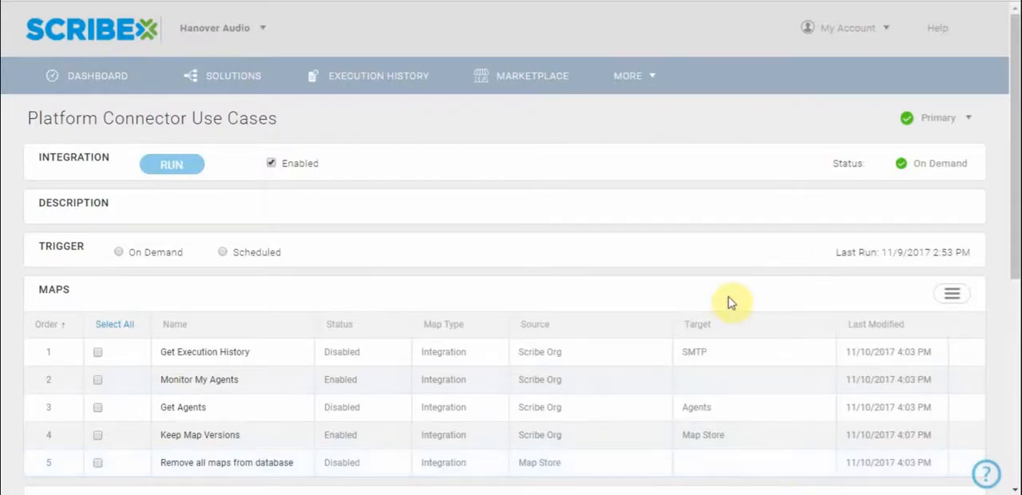
scroll(down, 3)
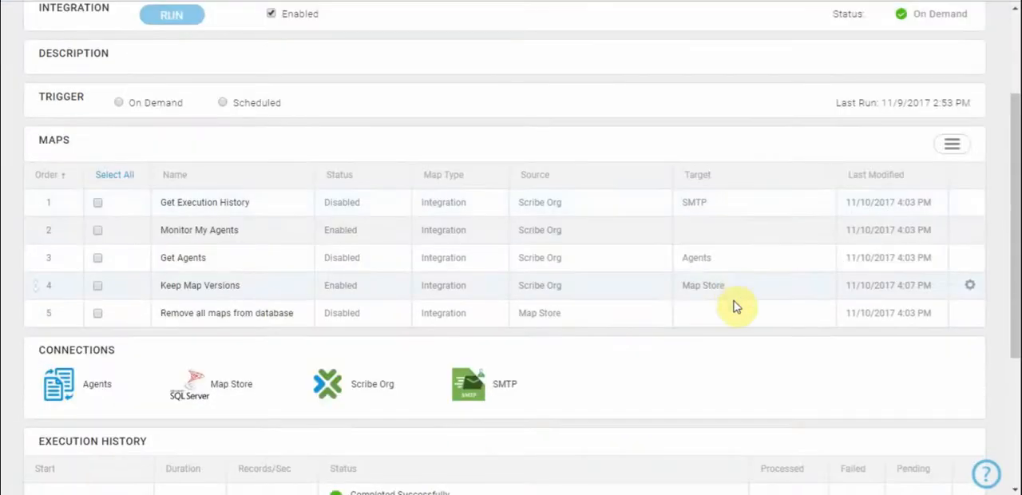
scroll(down, 3)
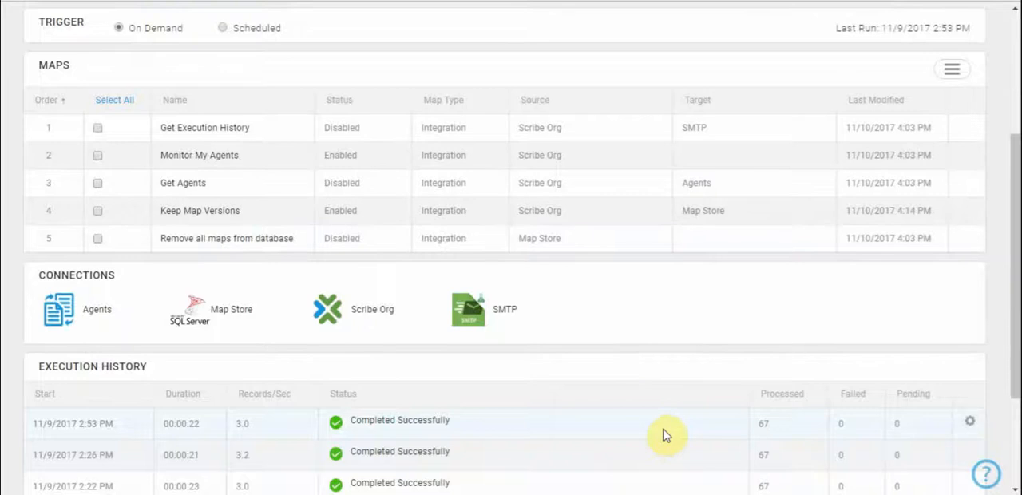
scroll(up, 3)
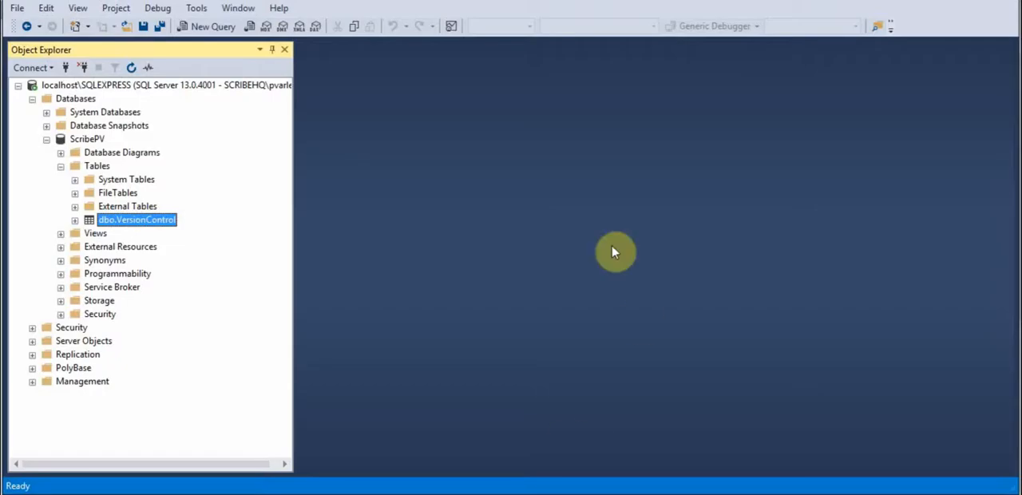
Query the top 1000 rows of dbo.VersionControl in the ScribePV database
right_click(136, 220)
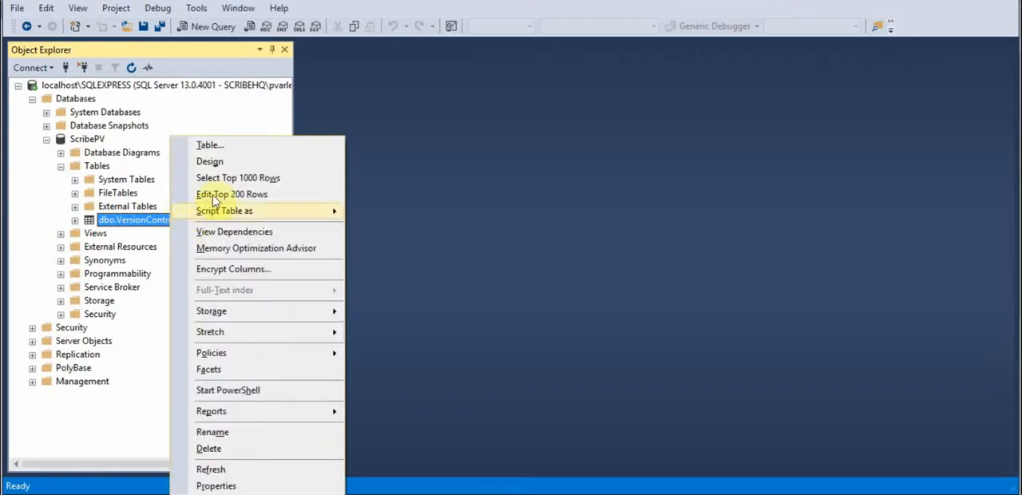
key(Escape)
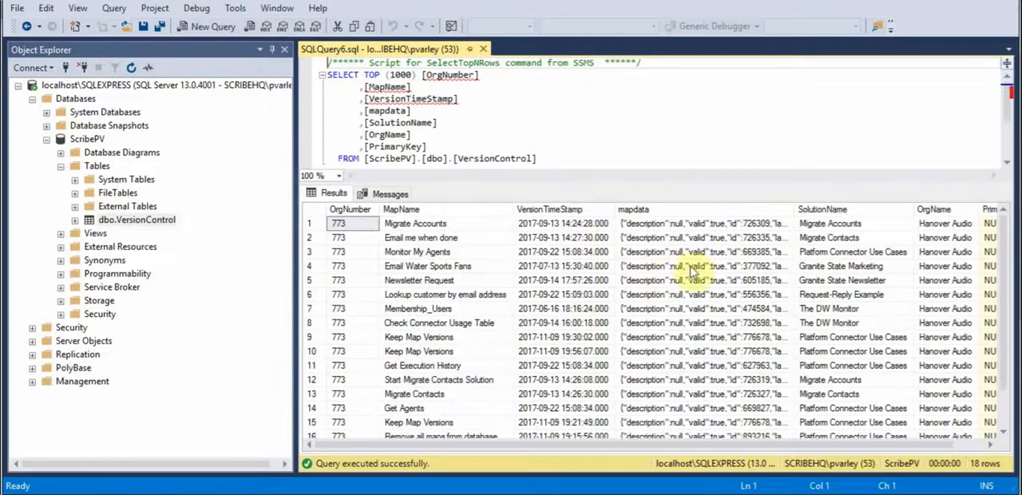
mouse_move(625, 369)
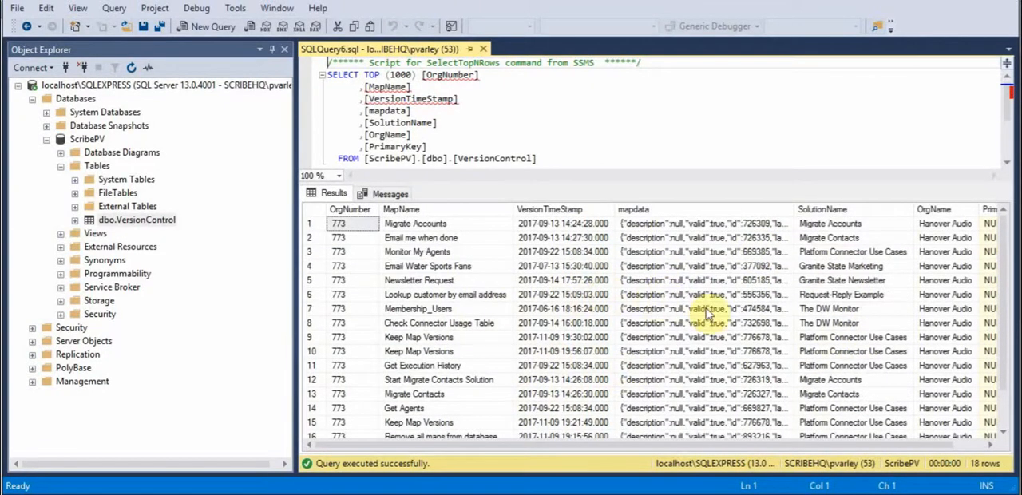
mouse_move(687, 215)
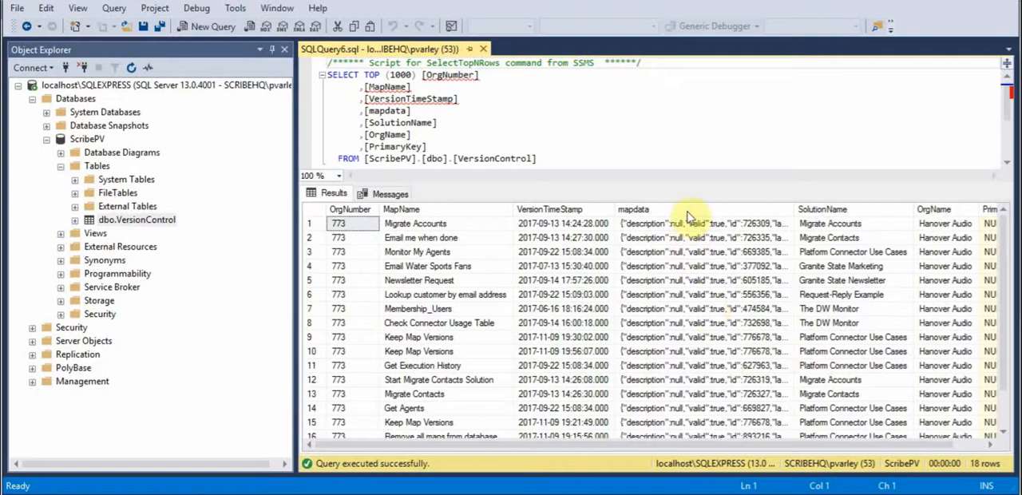
Copy the mapdata cell of the Migrate Accounts version from row 1
click(703, 224)
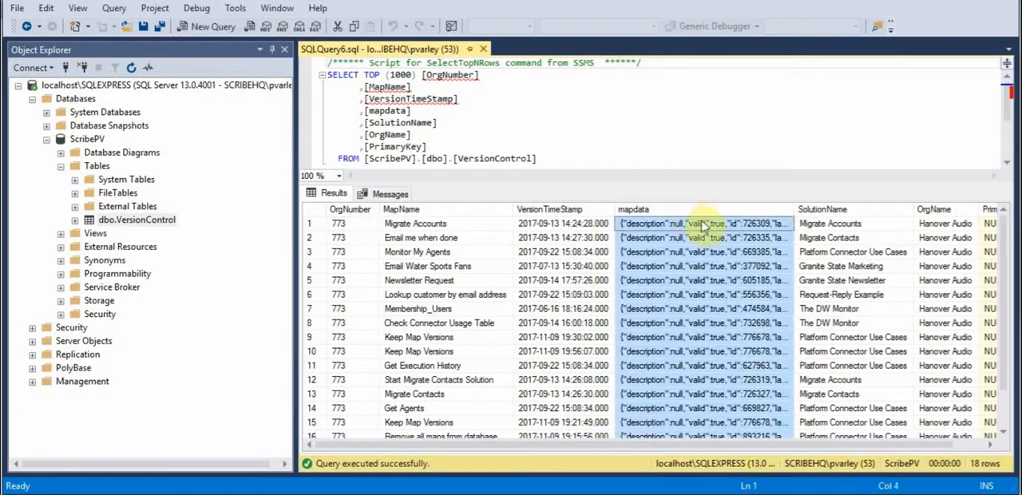
mouse_move(696, 322)
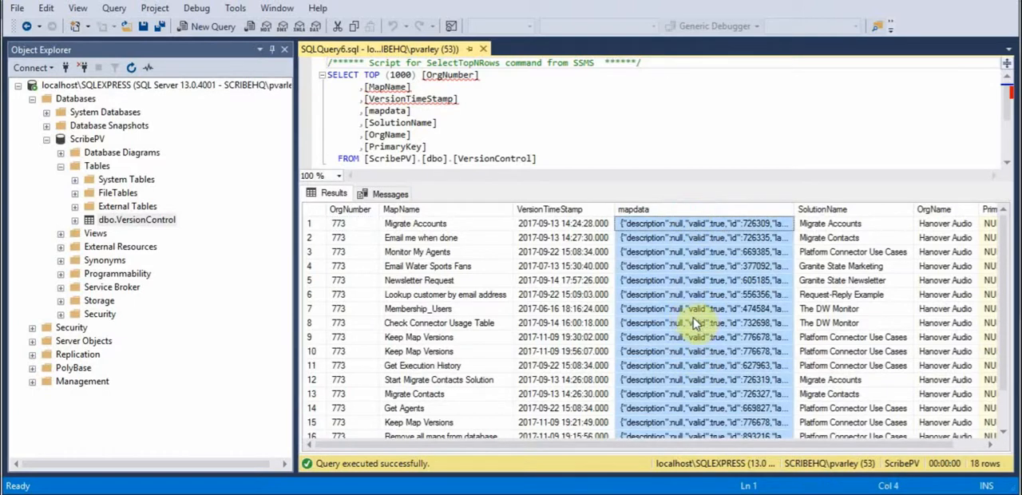
mouse_move(696, 323)
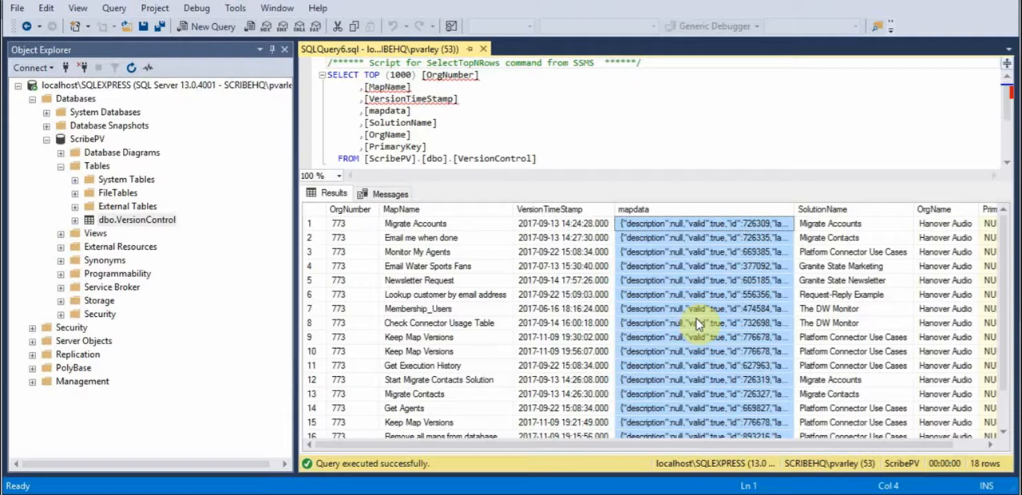
click(703, 223)
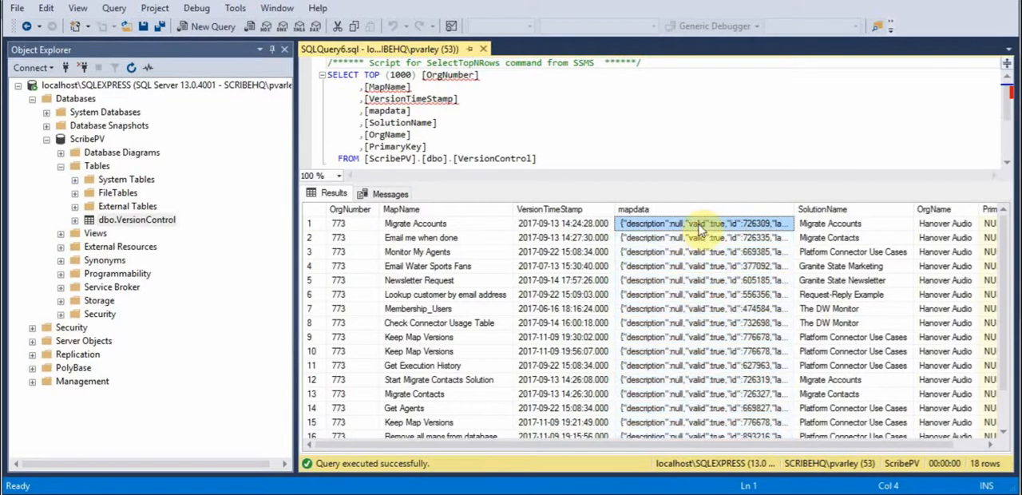
right_click(699, 227)
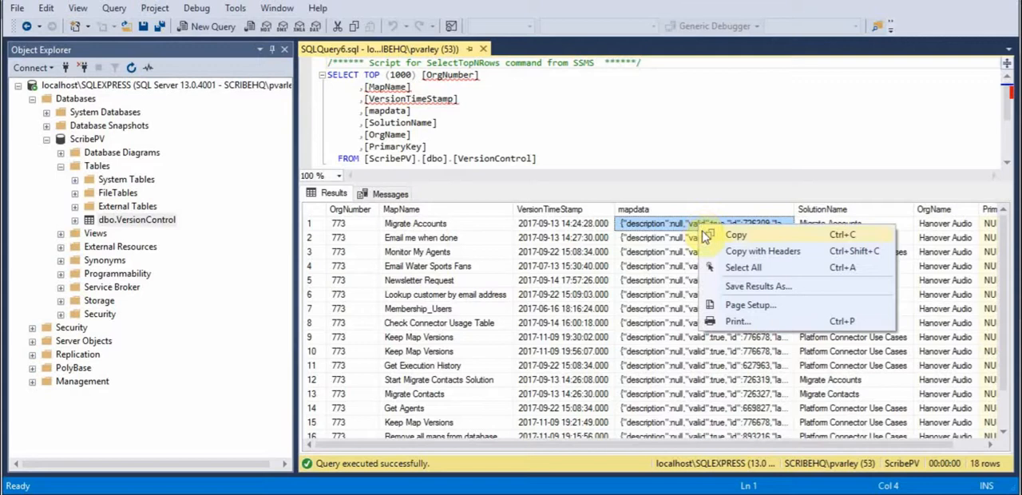
click(735, 233)
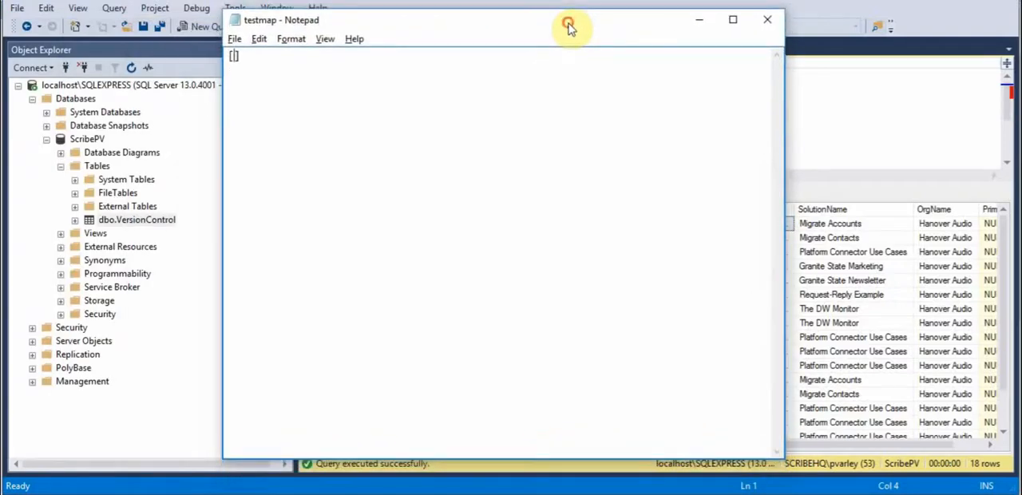
mouse_move(559, 191)
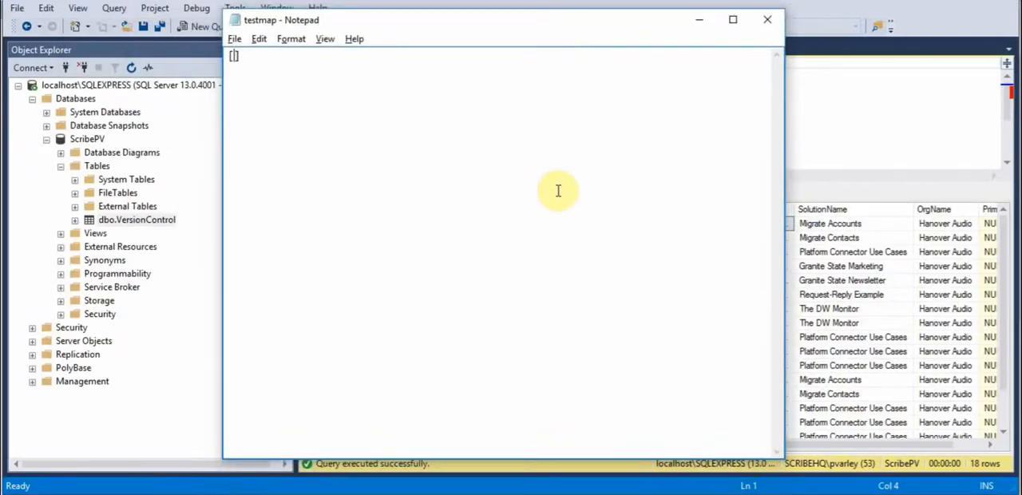
mouse_move(288, 86)
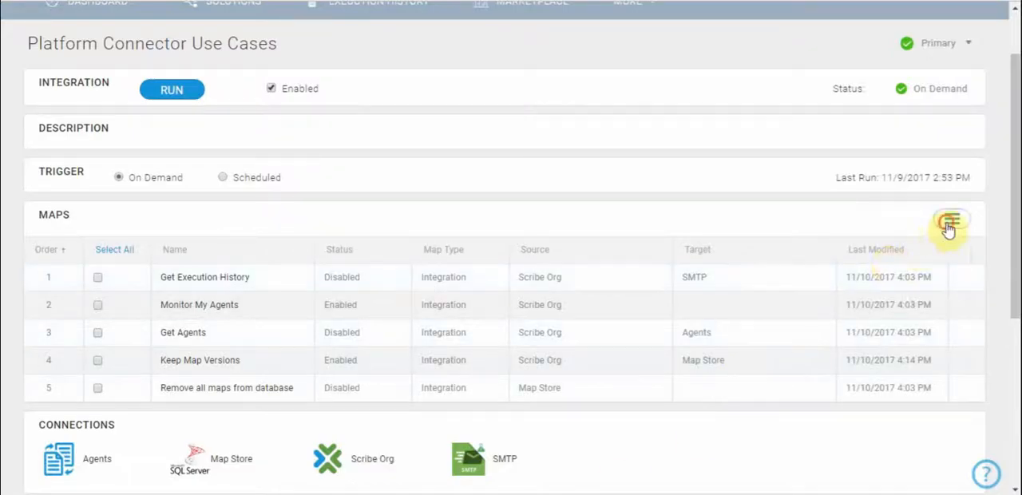
Import testmap.json, adding the Incomplete map 'Imported - Migrate Accounts' to the solution
click(947, 228)
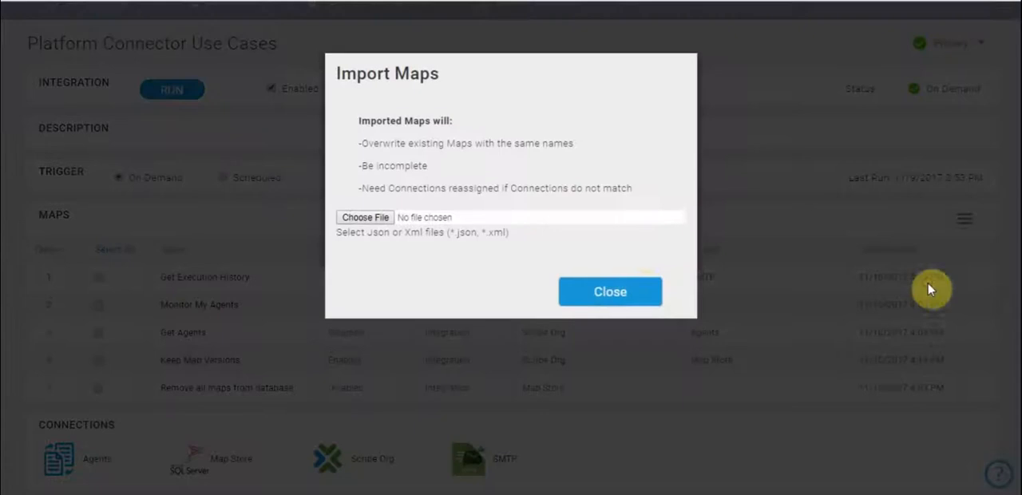
click(364, 217)
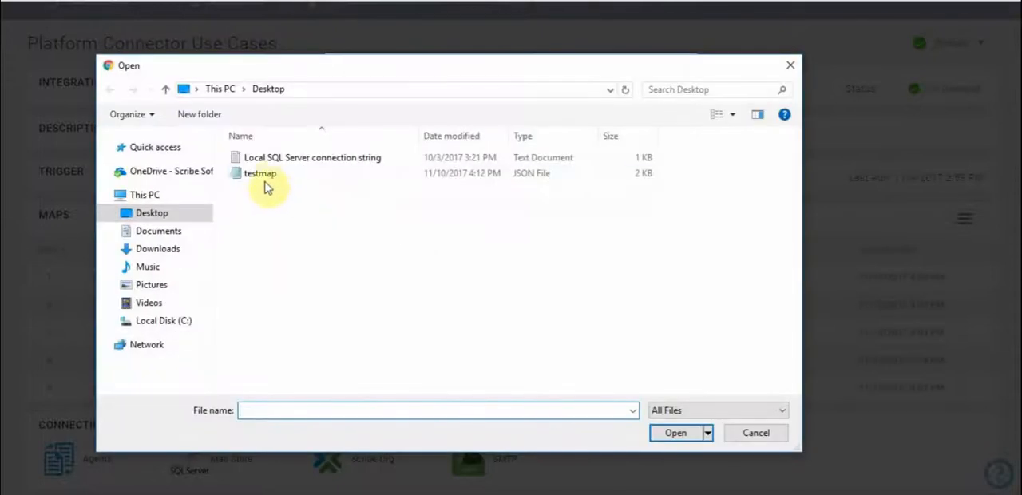
click(259, 172)
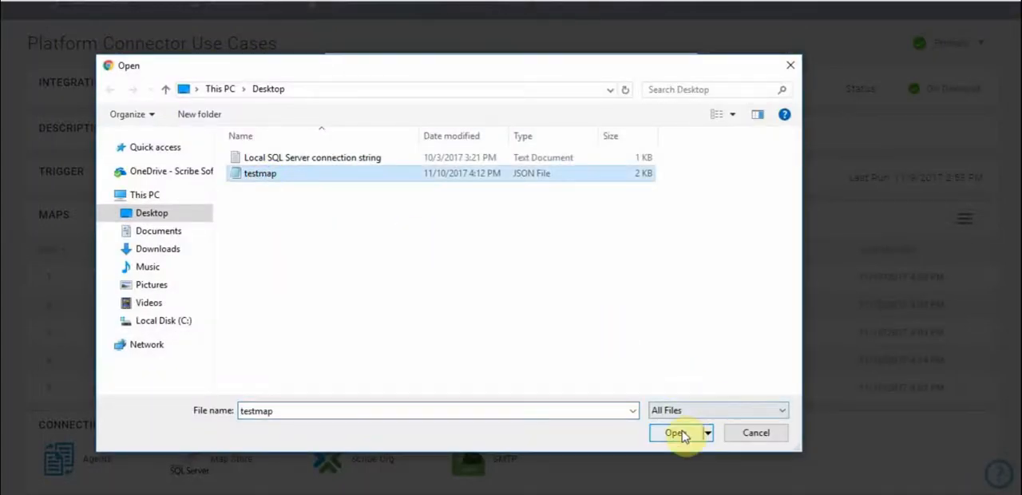
click(675, 433)
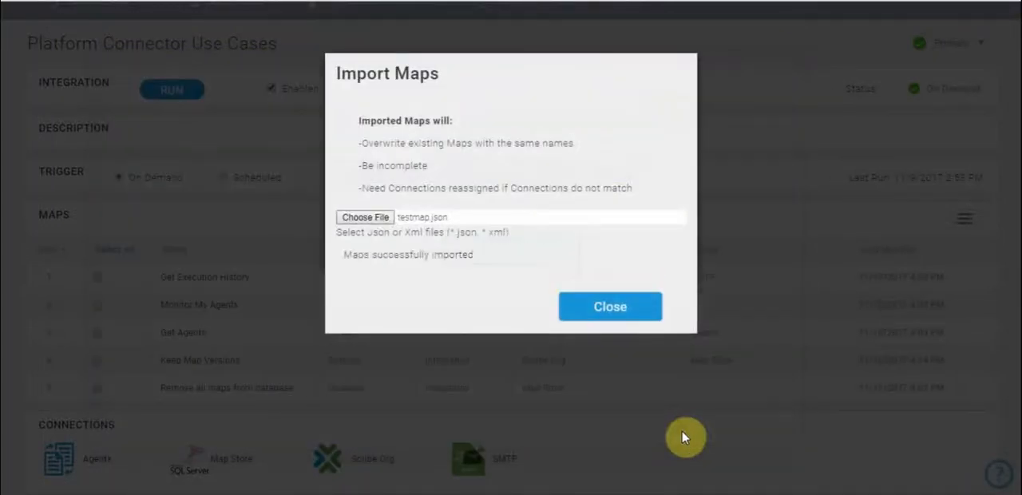
click(610, 307)
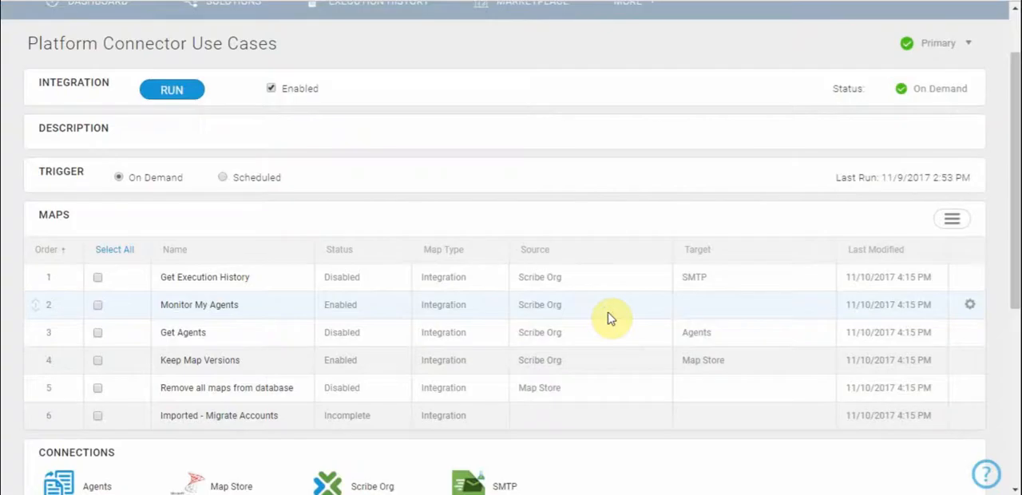
mouse_move(258, 424)
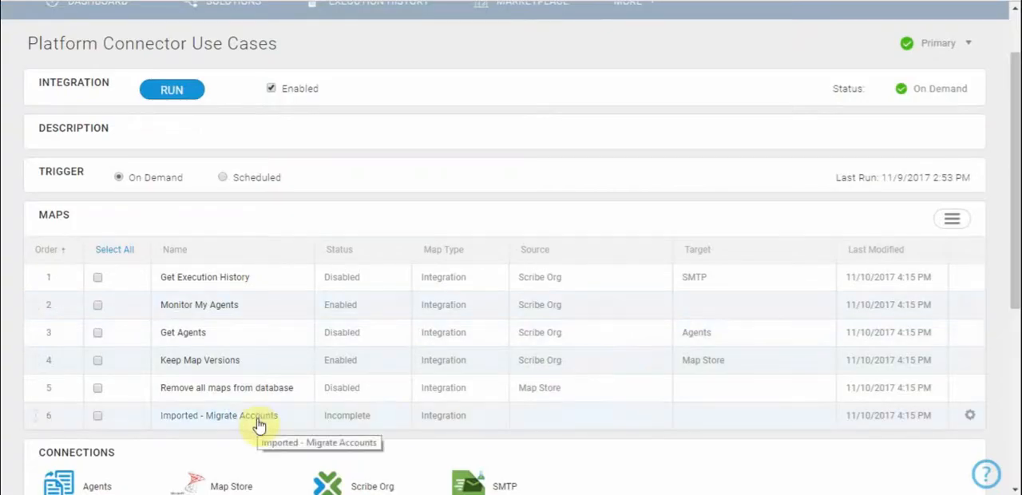